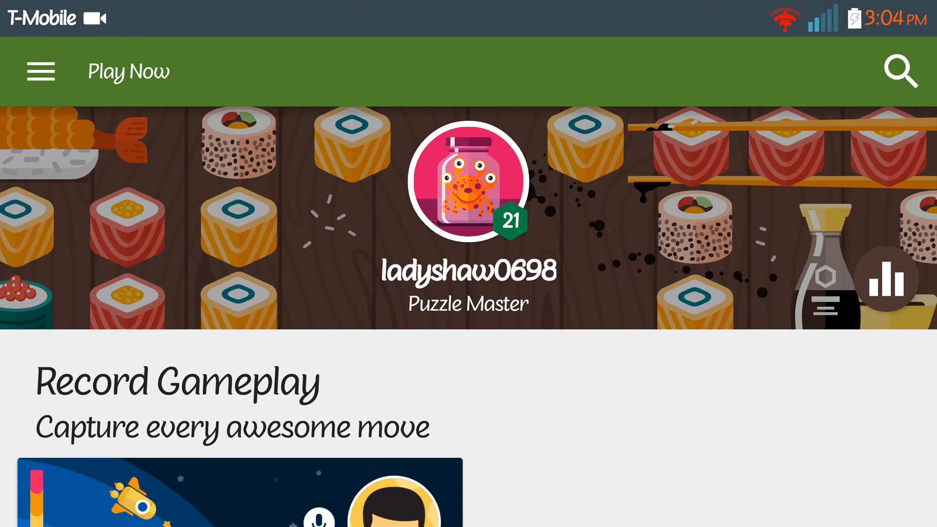
Launch the Record Gameplay recorder for The Walking Dead: Michonne from its card
scroll("down", 3)
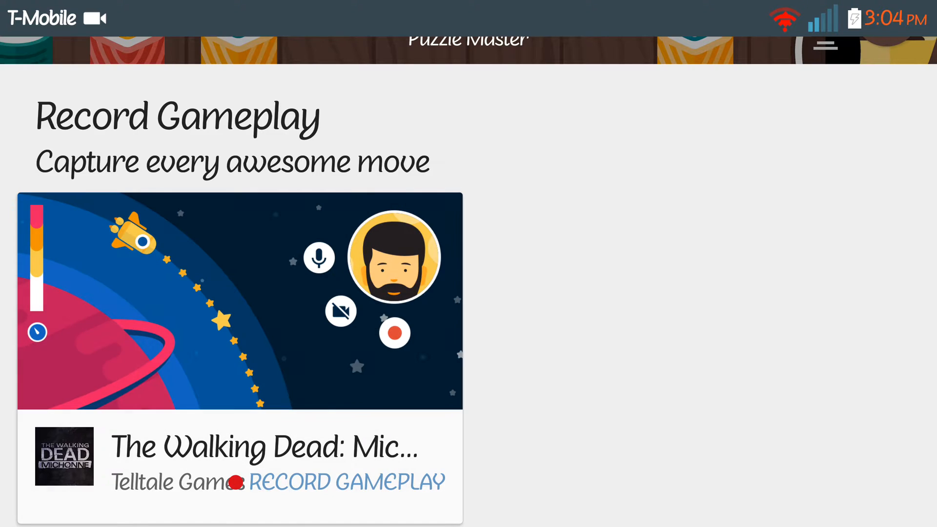
left_click(345, 481)
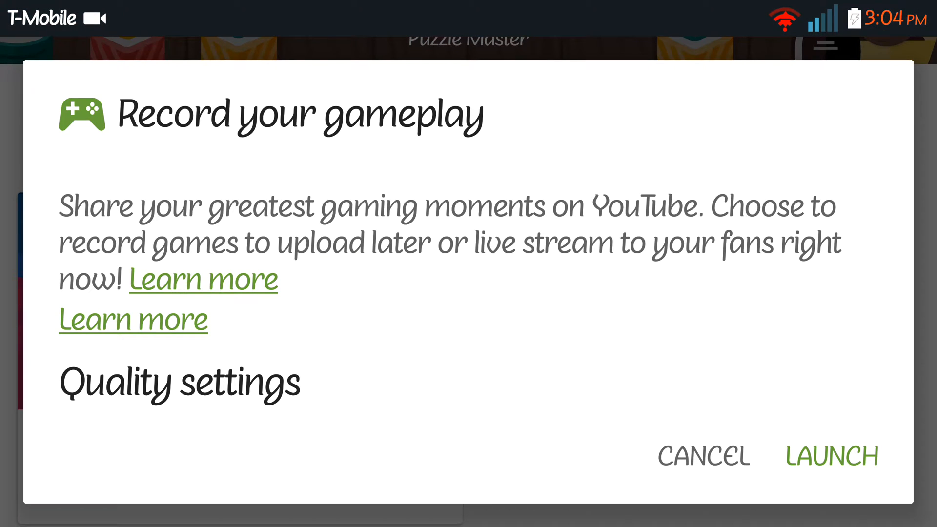
left_click(831, 456)
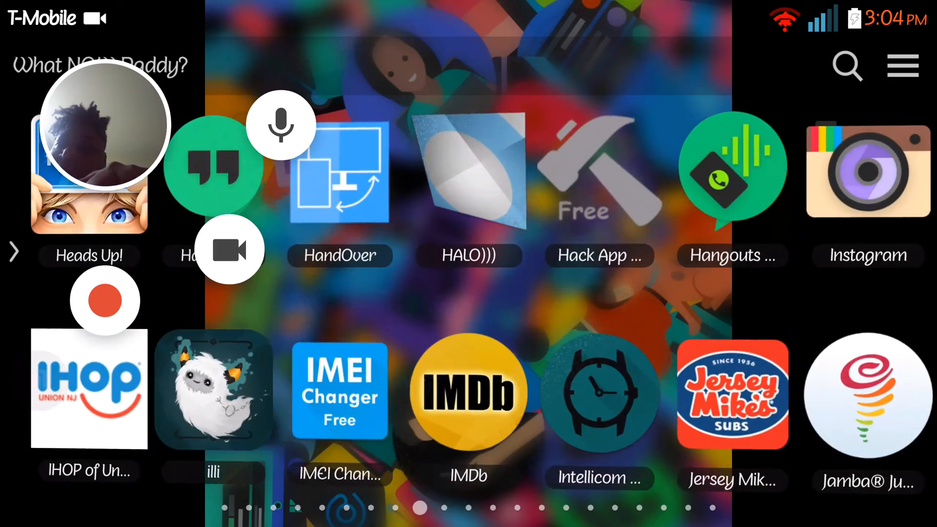
Swipe back to the launcher's main home page with the overlay still active
scroll("left", 3)
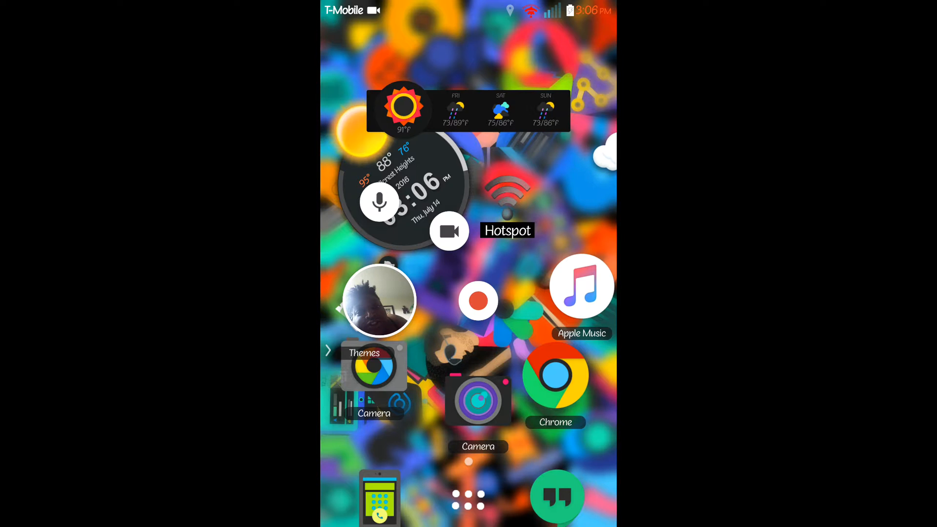
Mute the overlay microphone and launch The Walking Dead: Michonne
left_click(381, 203)
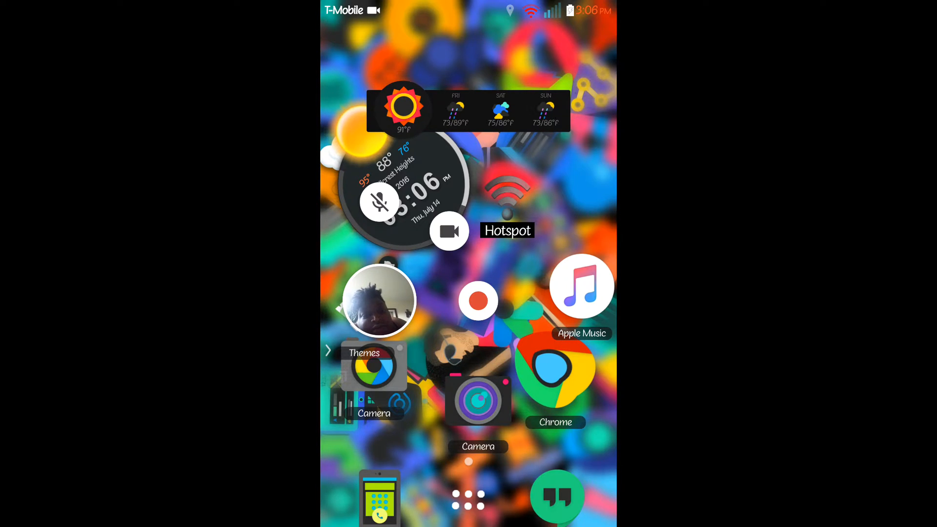
left_click(554, 368)
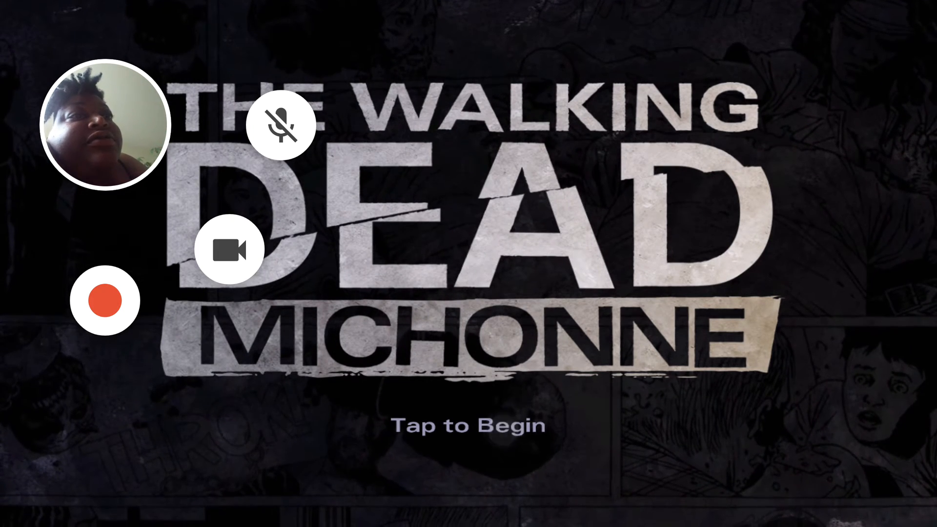
Start the game to its main menu and lower the media volume
left_click(468, 425)
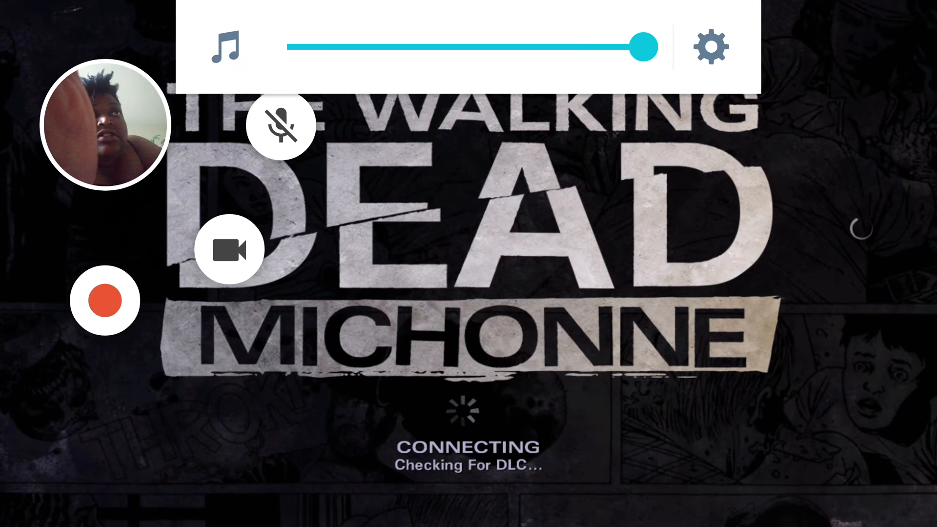
left_click_drag(642, 47, 406, 47)
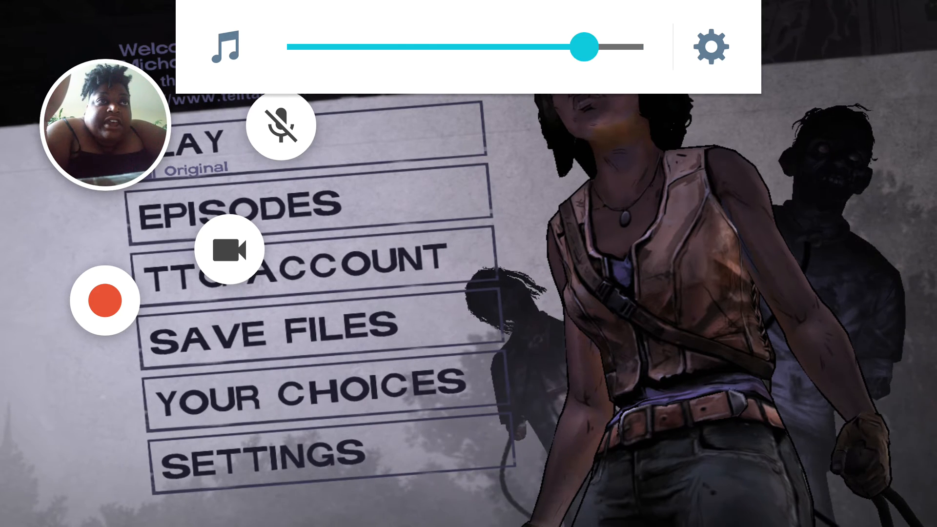
left_click_drag(583, 44, 463, 44)
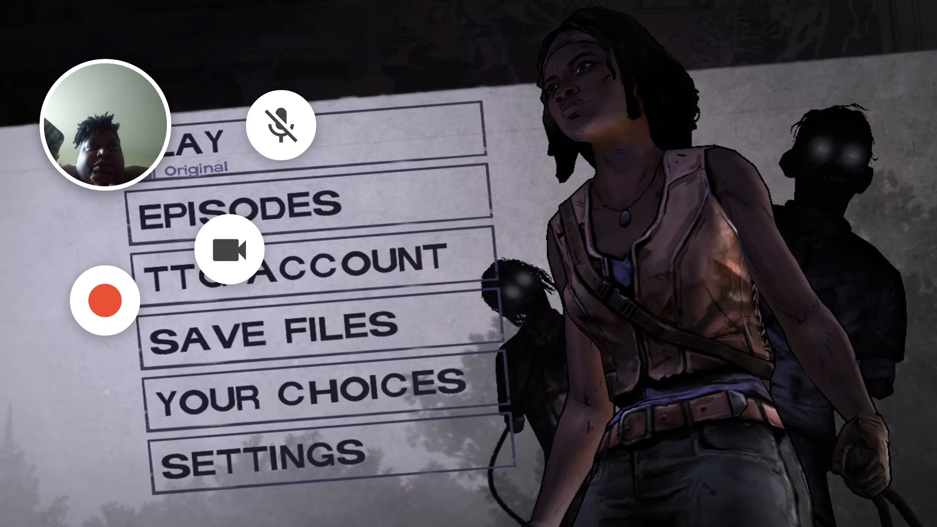
Turn the recording microphone back on and leave for the app drawer
left_click(280, 124)
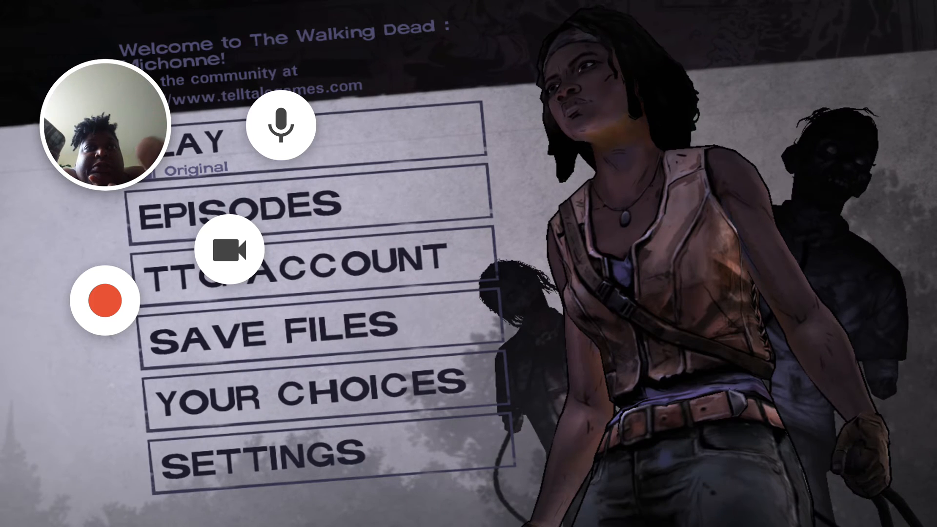
left_click(105, 299)
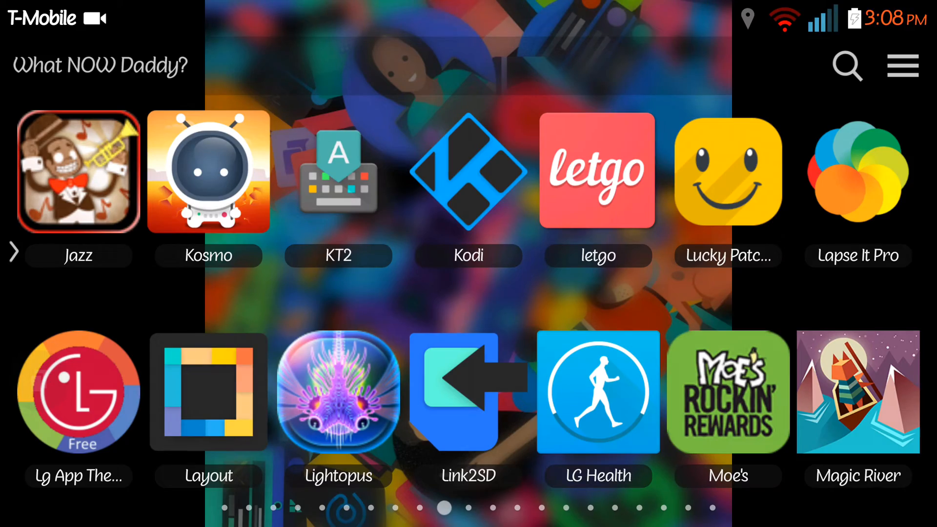
Reach the file manager's Movies folder and enter Screencasts
scroll("left", 3)
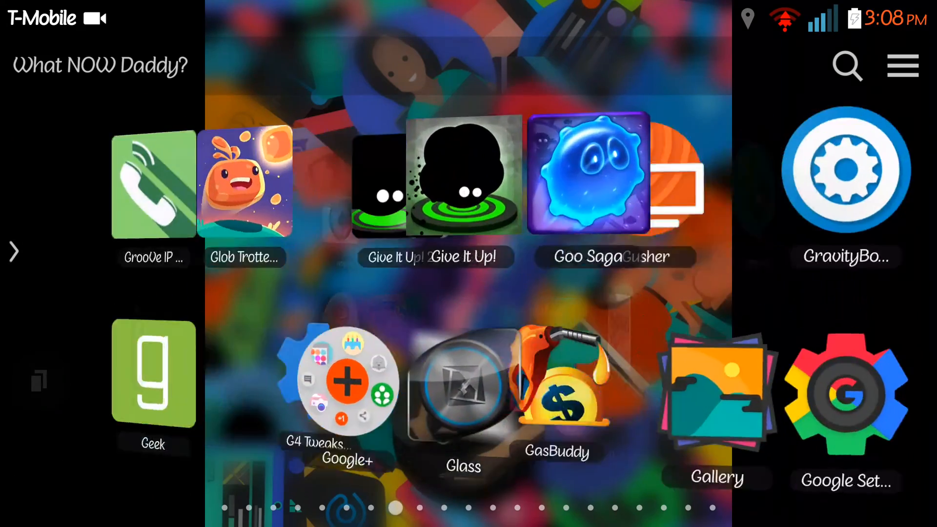
scroll("left", 3)
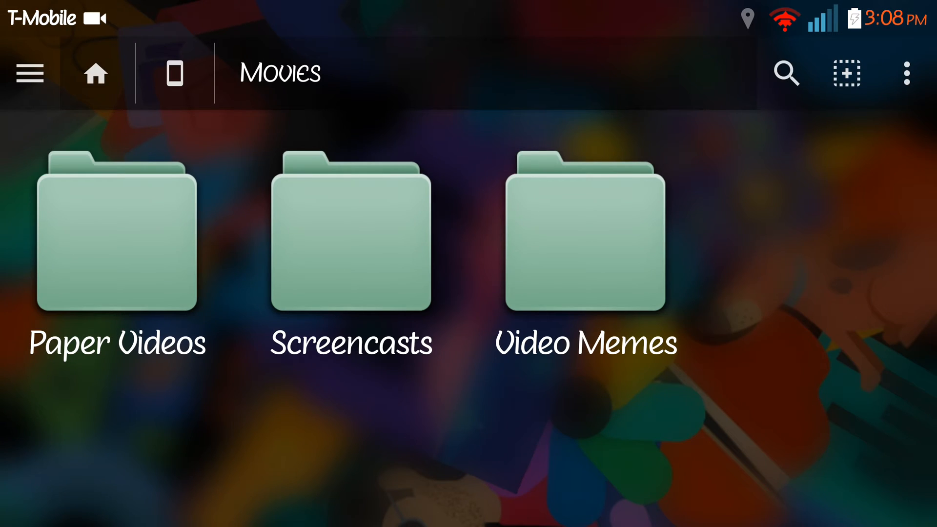
left_click(350, 239)
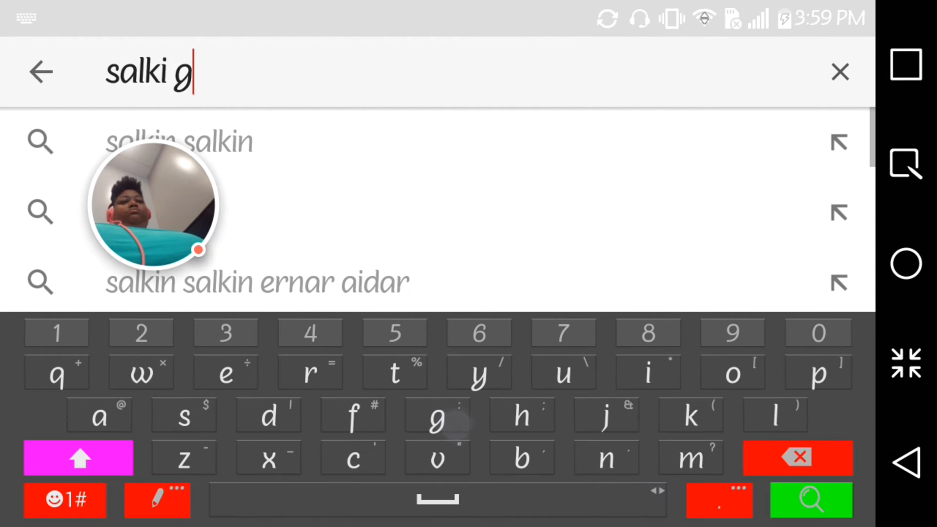
Search YouTube for walking dead michonne apk and reach the how-to-download video
type("dead")
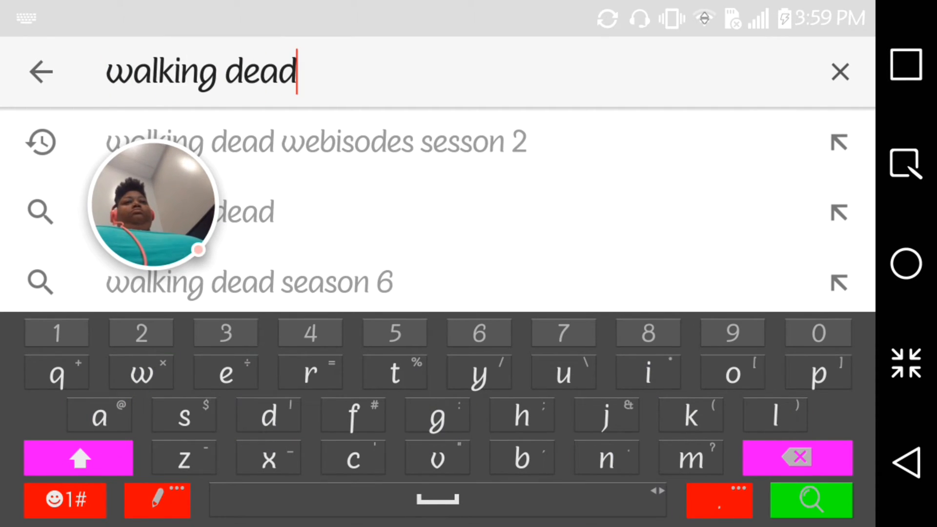
type("michonne")
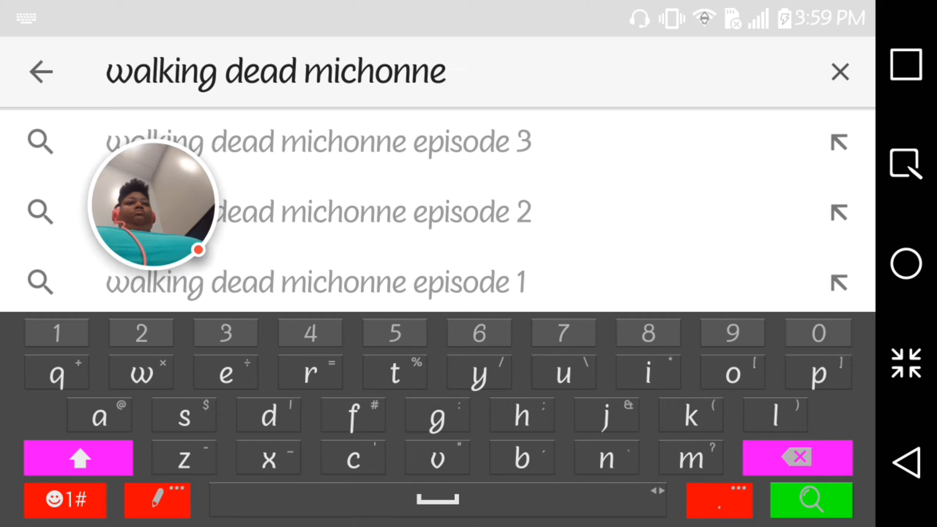
type("apk")
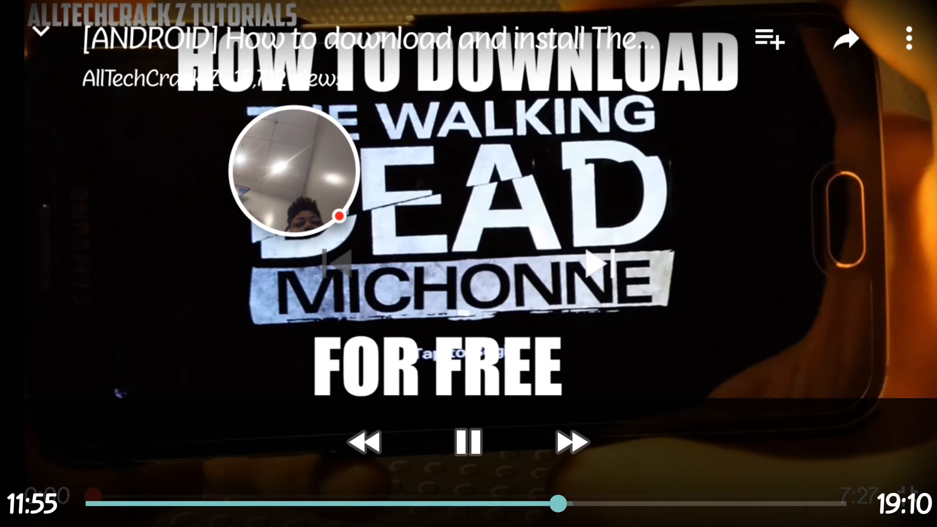
Seek forward in the how-to video before returning to Main Storage
left_click_drag(575, 503, 744, 503)
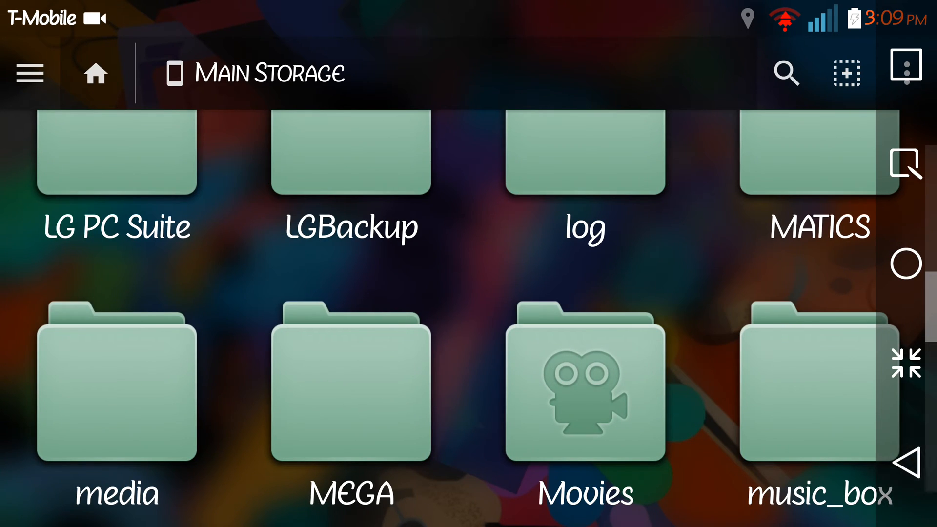
Leave the file manager and reach Google Play Games' Lightopus recording card
left_click(95, 73)
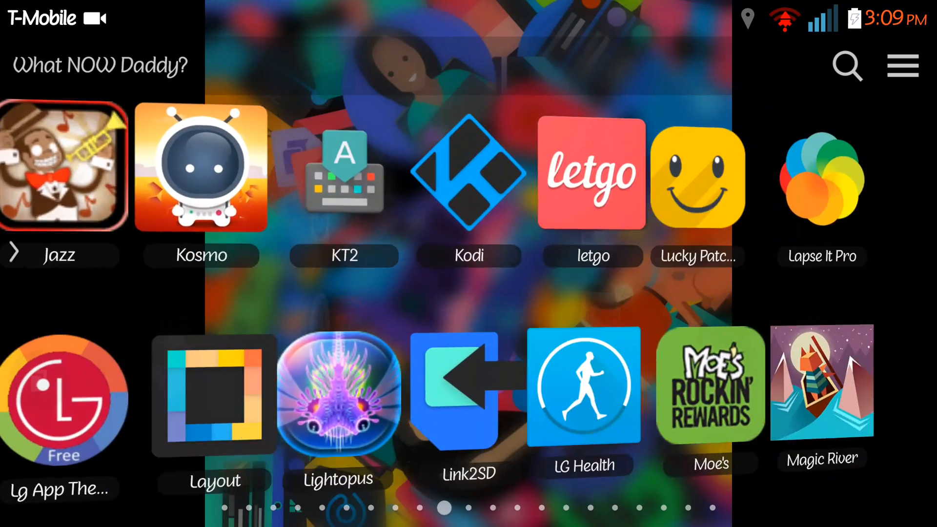
scroll("left", 3)
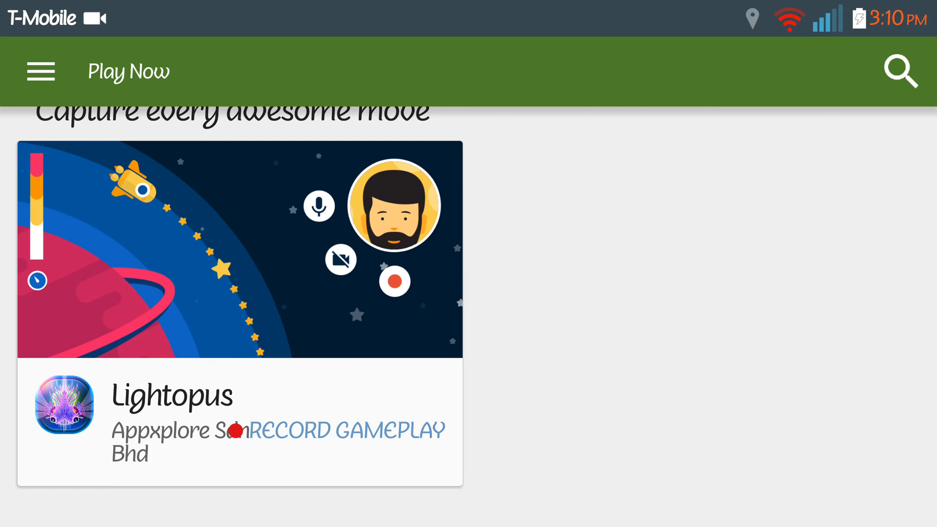
scroll("down", 3)
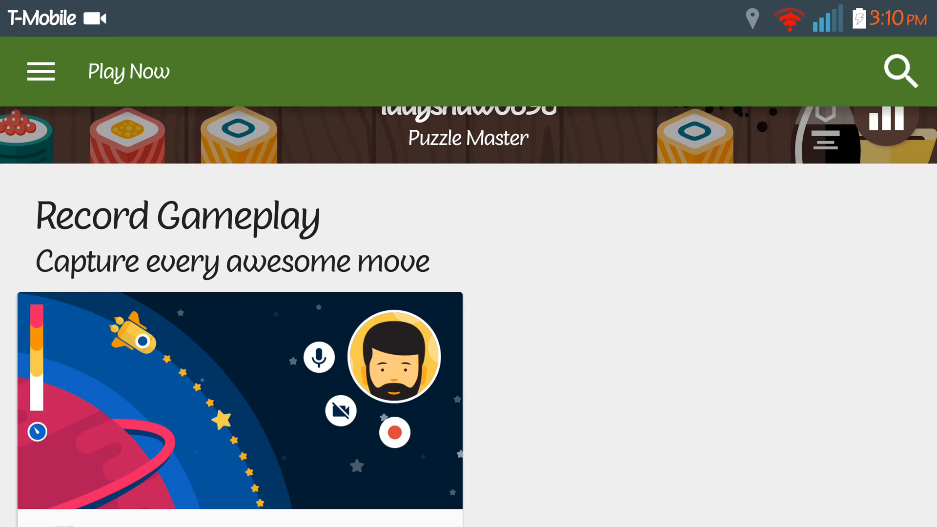
scroll("down", 3)
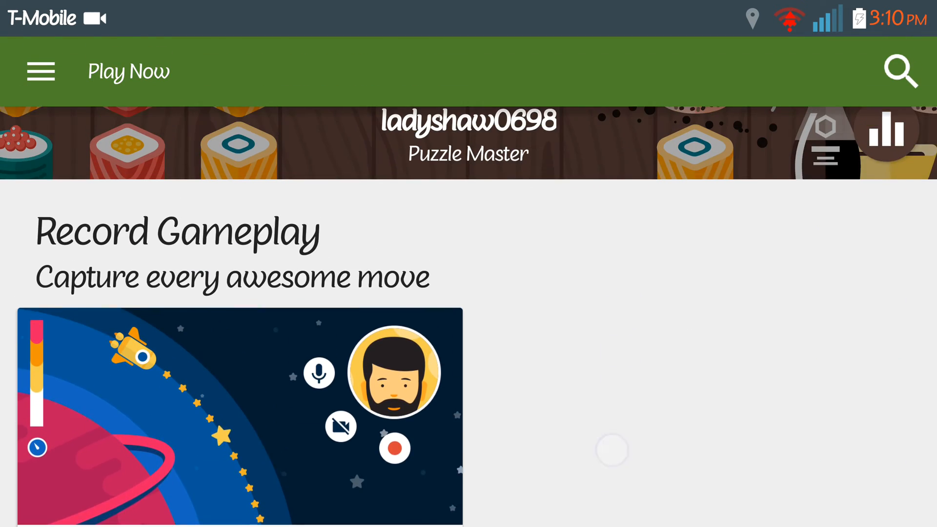
scroll("down", 3)
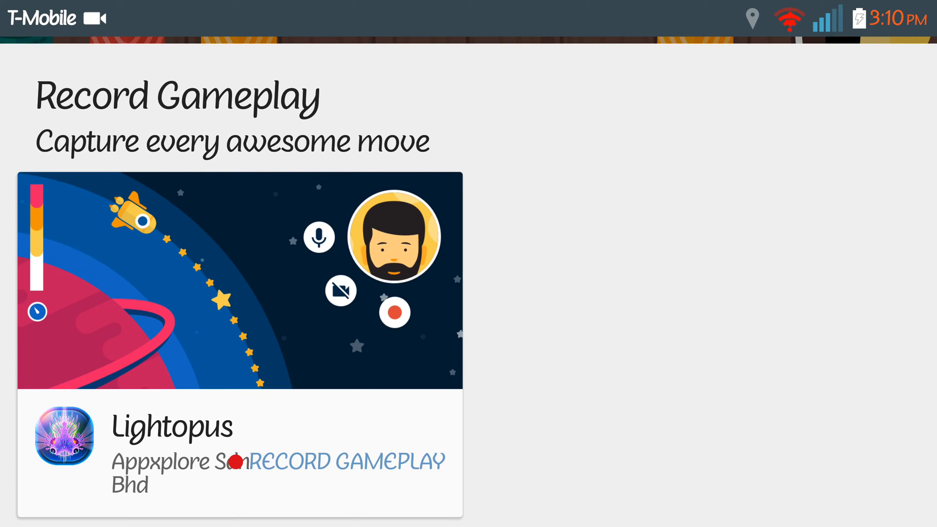